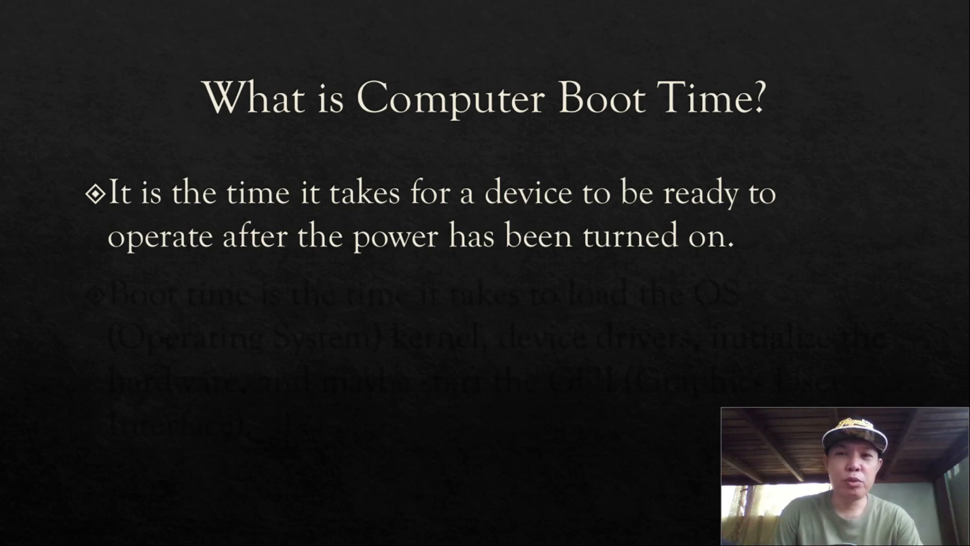
Disable Opera Browser Assistant in Task Manager's Startup list and close Task Manager
{"action": "key", "text": "Escape"}
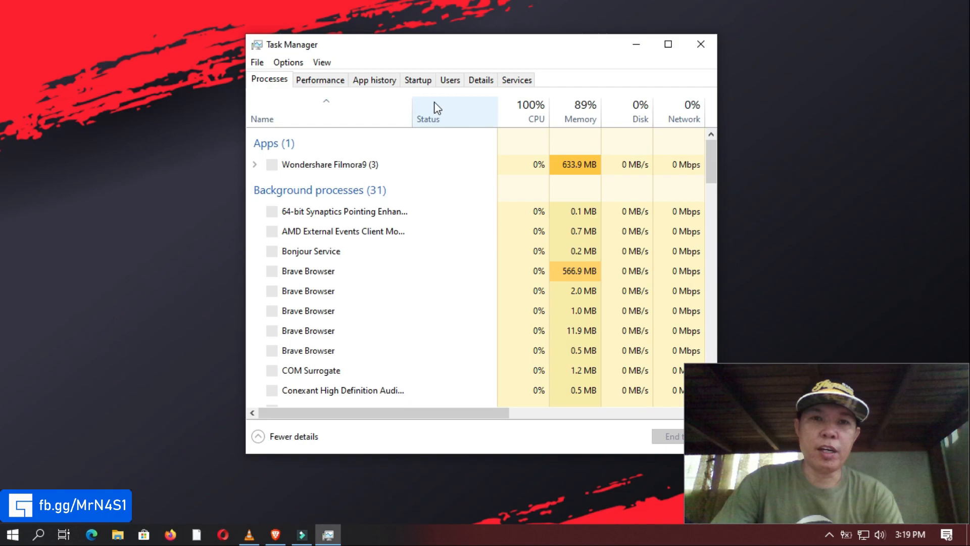
{"action": "left_click", "coordinate": [418, 80]}
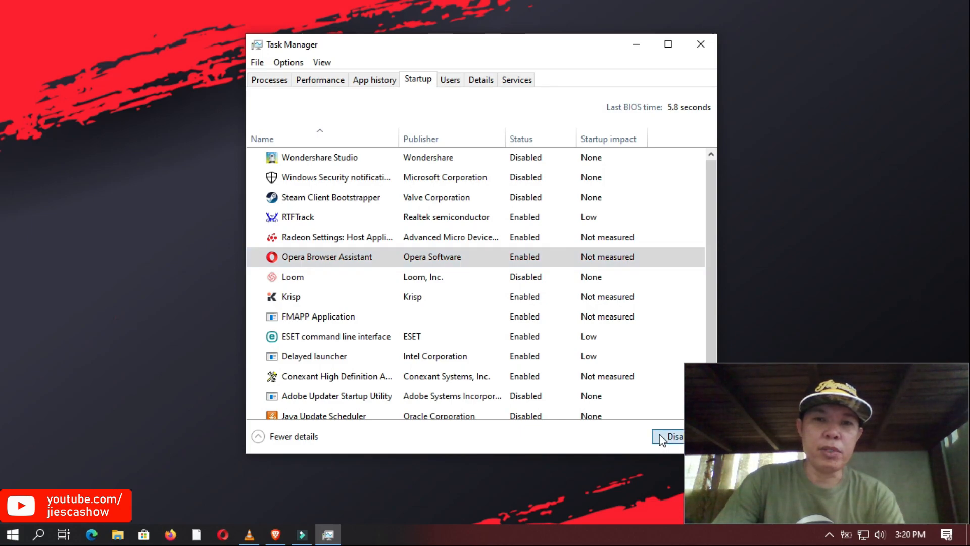
{"action": "left_click", "coordinate": [673, 436]}
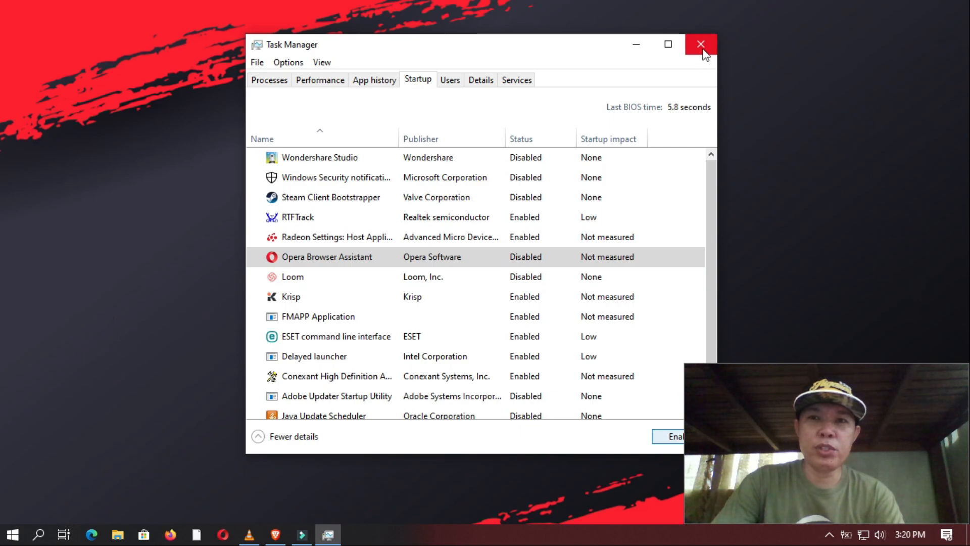
{"action": "left_click", "coordinate": [702, 45]}
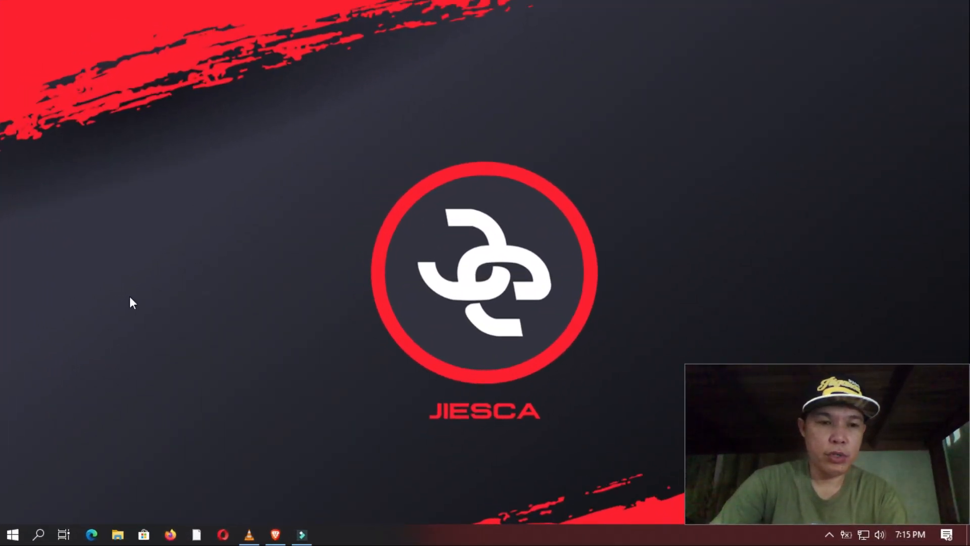
Reach the Virtual Memory paging-file settings via Performance Options' Advanced section
{"action": "left_click", "coordinate": [14, 532]}
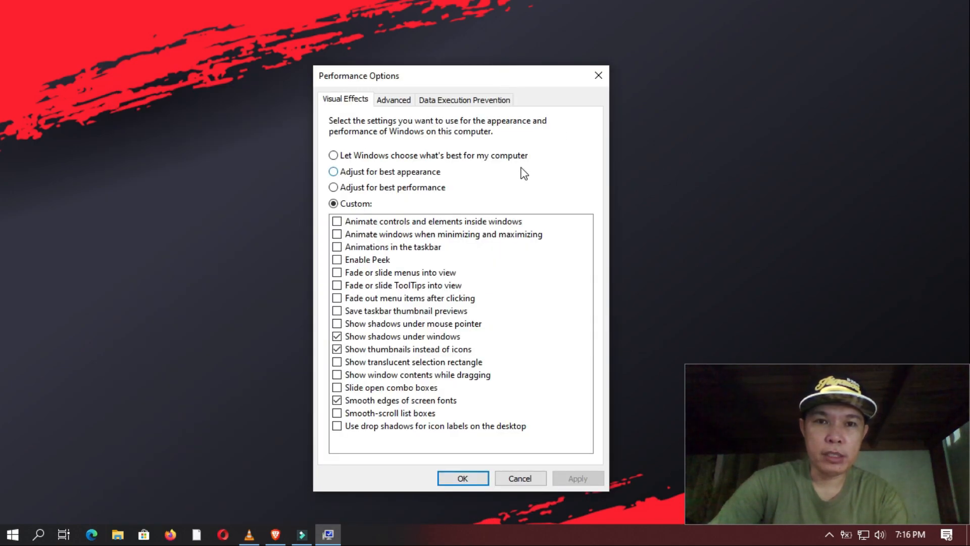
{"action": "left_click", "coordinate": [394, 99]}
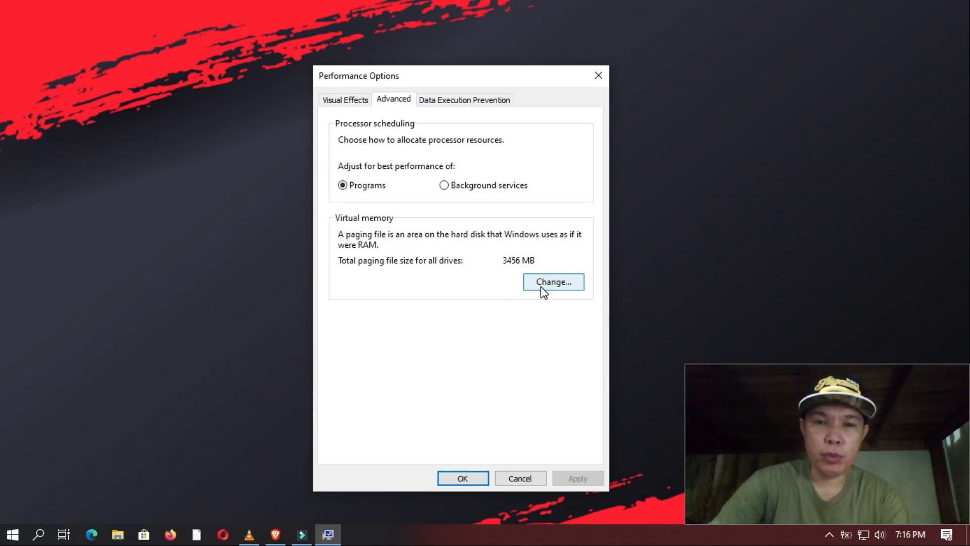
{"action": "left_click", "coordinate": [554, 281]}
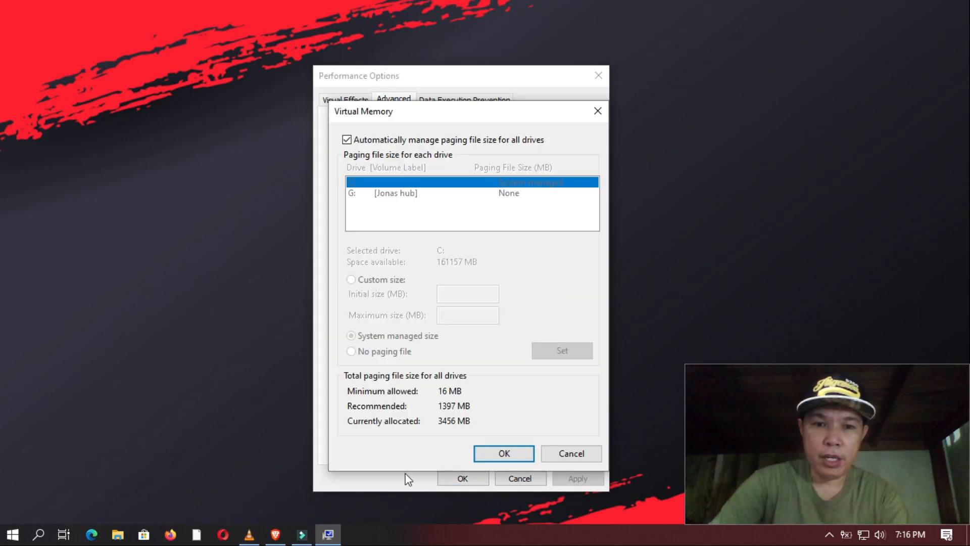
{"action": "mouse_move", "coordinate": [412, 436]}
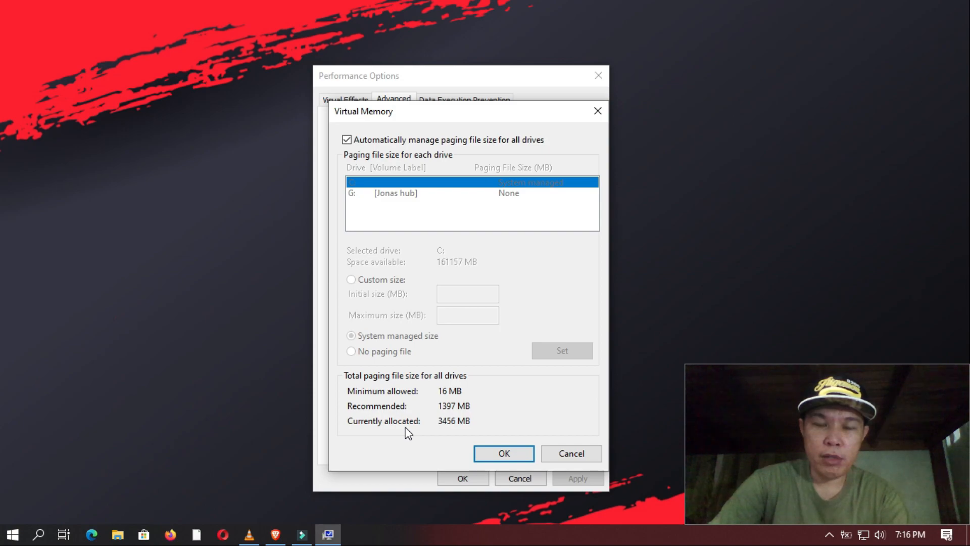
{"action": "mouse_move", "coordinate": [450, 437]}
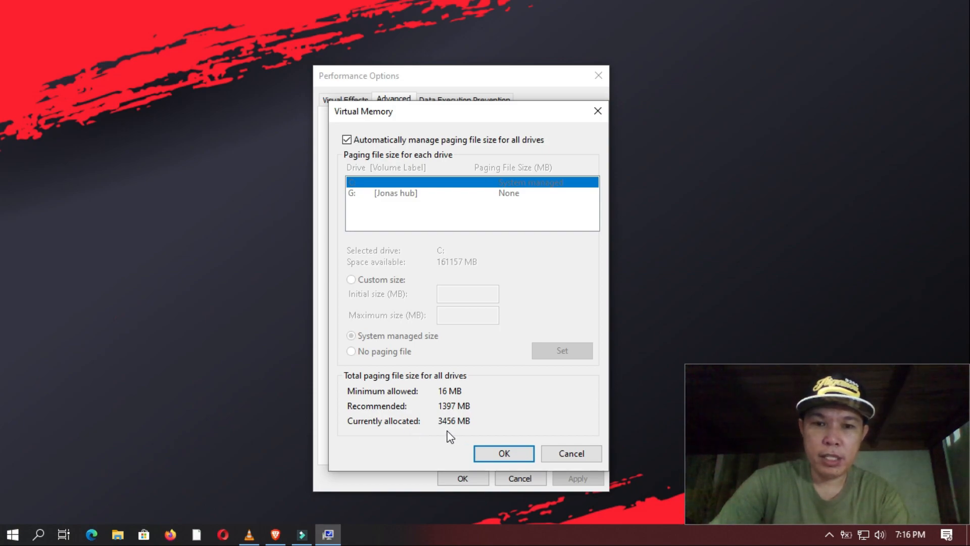
{"action": "mouse_move", "coordinate": [440, 449]}
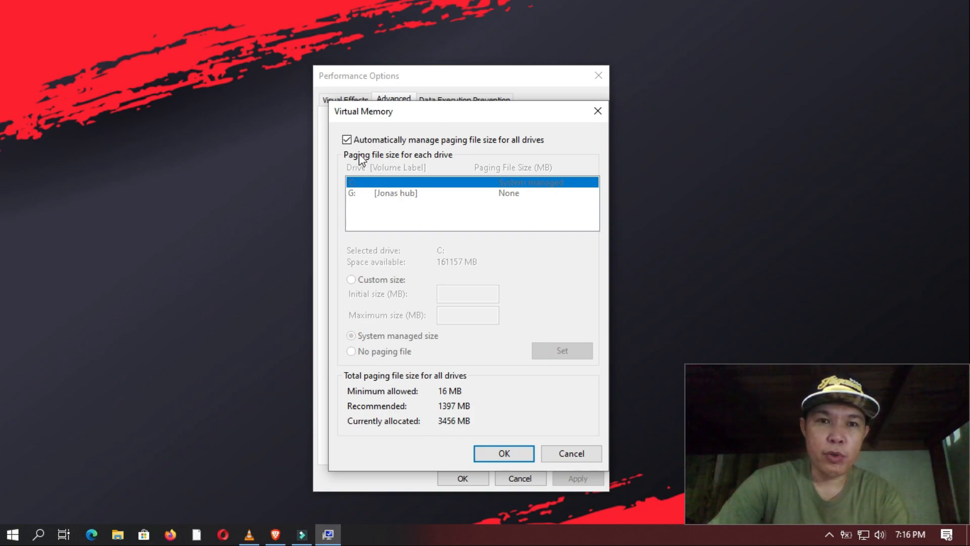
Set a custom paging file of 397 MB initial and 1397 MB maximum on drive C and accept the restart notice
{"action": "left_click", "coordinate": [347, 140]}
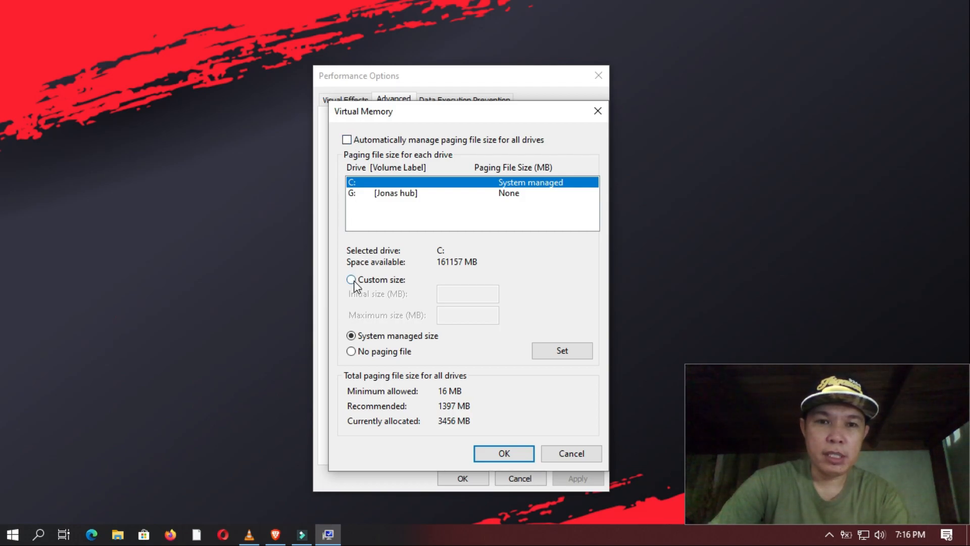
{"action": "left_click", "coordinate": [350, 279]}
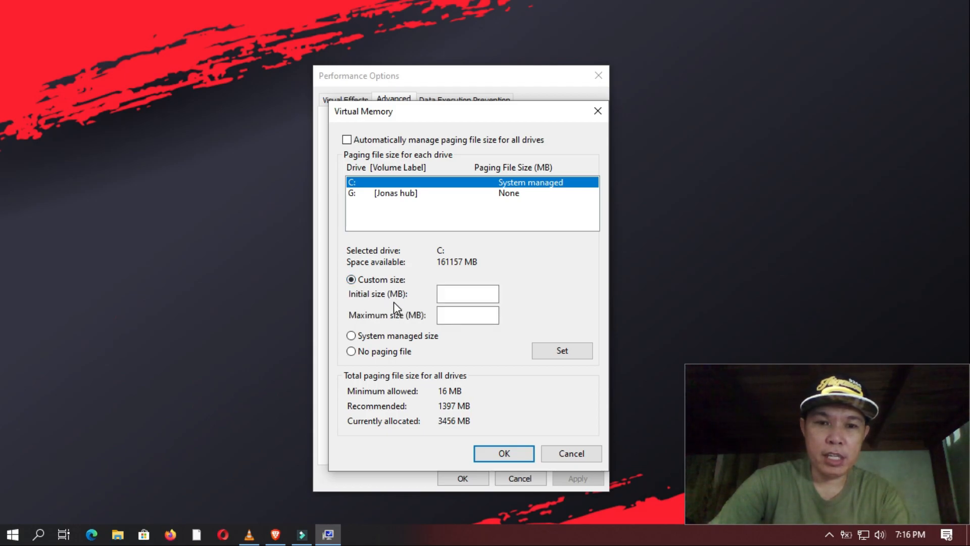
{"action": "mouse_move", "coordinate": [444, 418]}
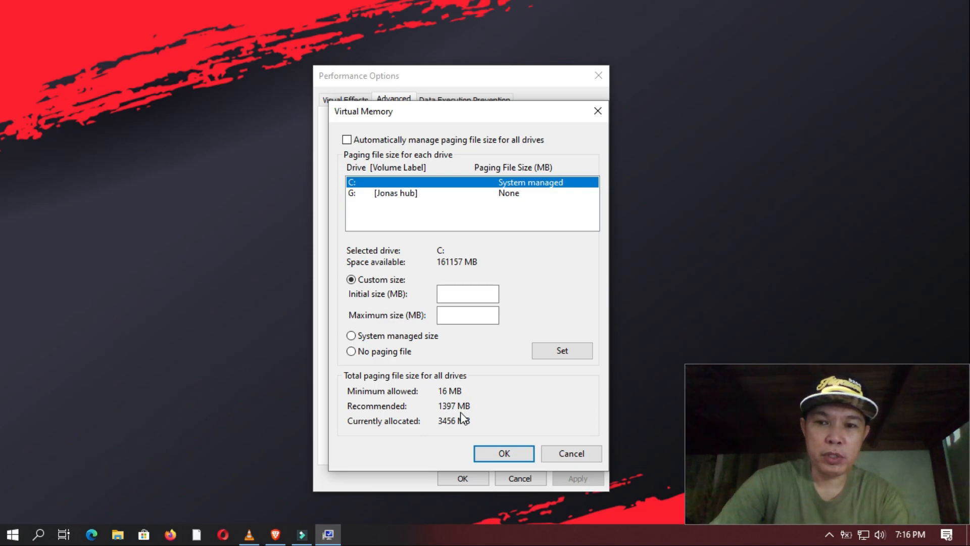
{"action": "left_click", "coordinate": [467, 293]}
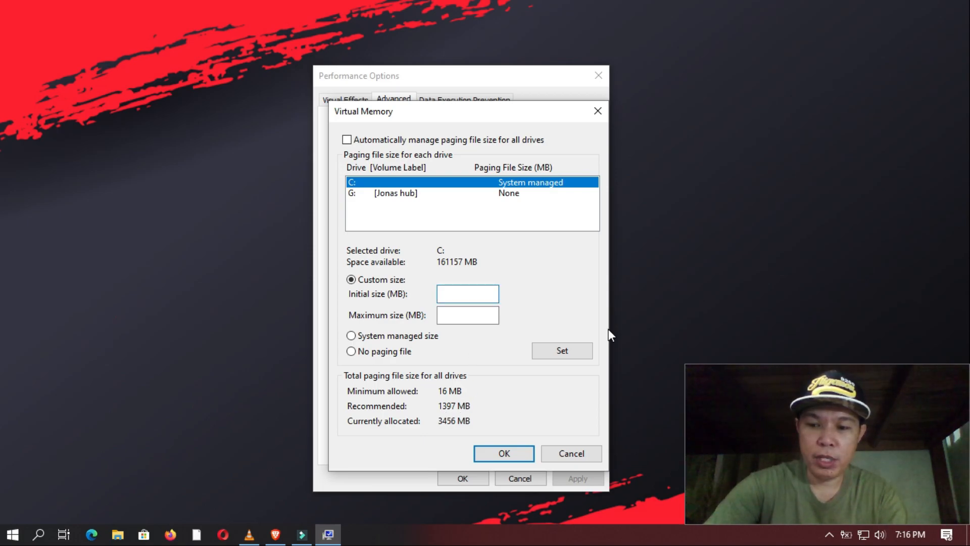
{"action": "type", "text": "397"}
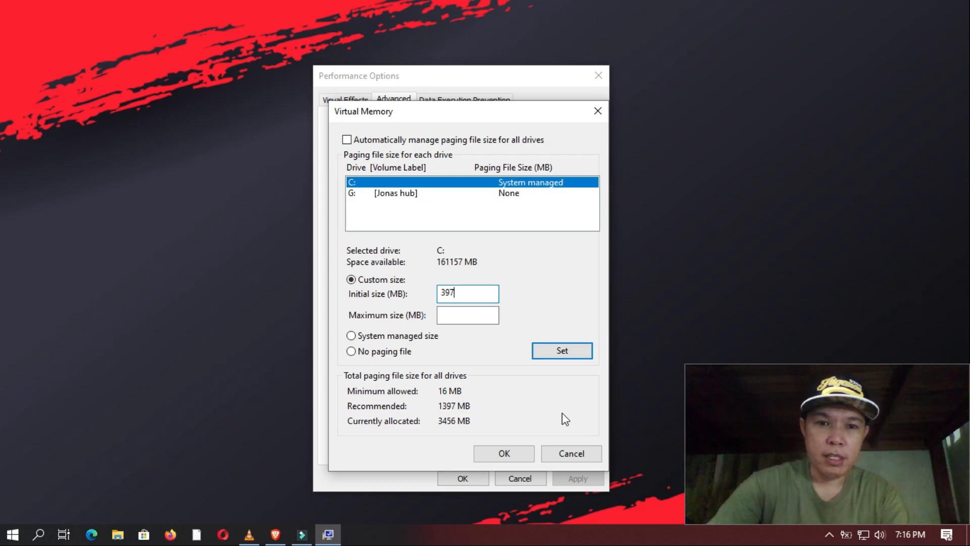
{"action": "mouse_move", "coordinate": [397, 417]}
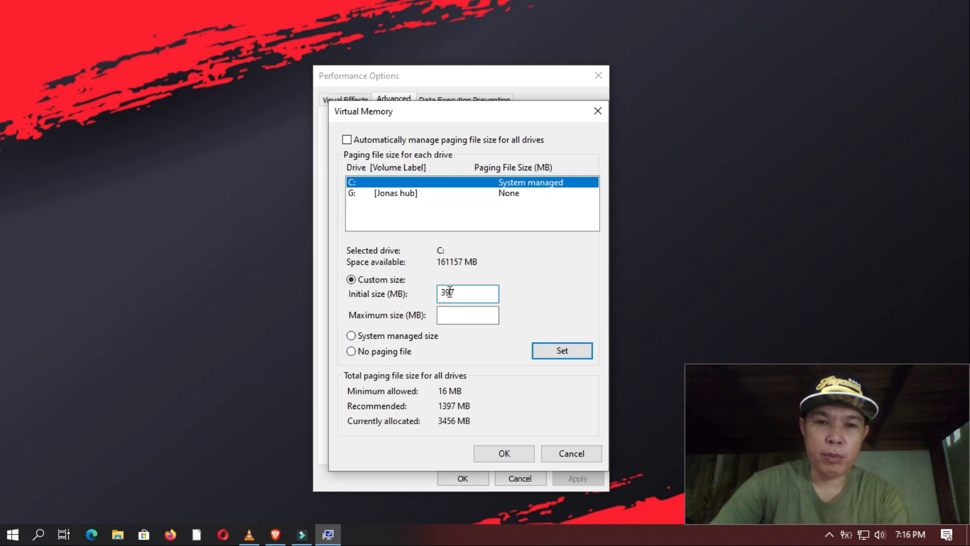
{"action": "type", "text": "1397"}
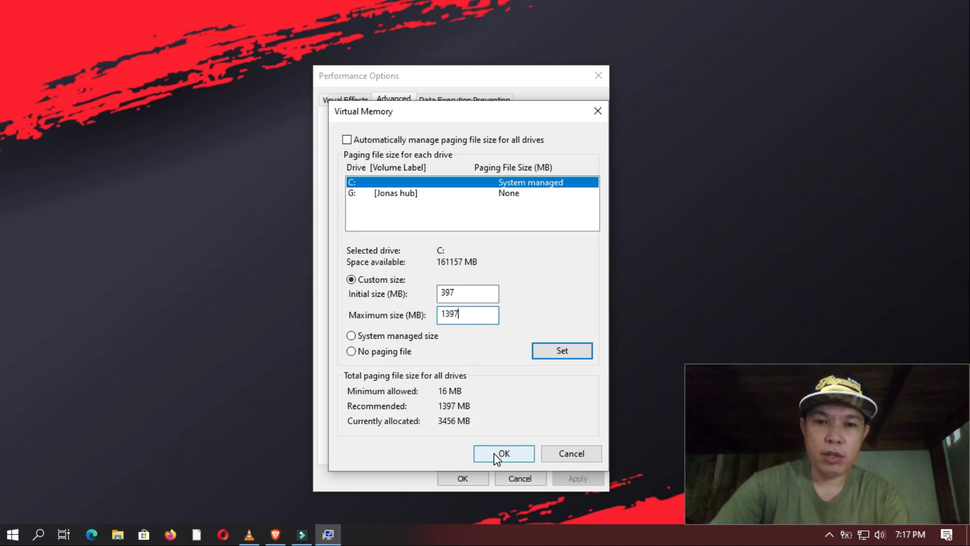
{"action": "left_click", "coordinate": [504, 453]}
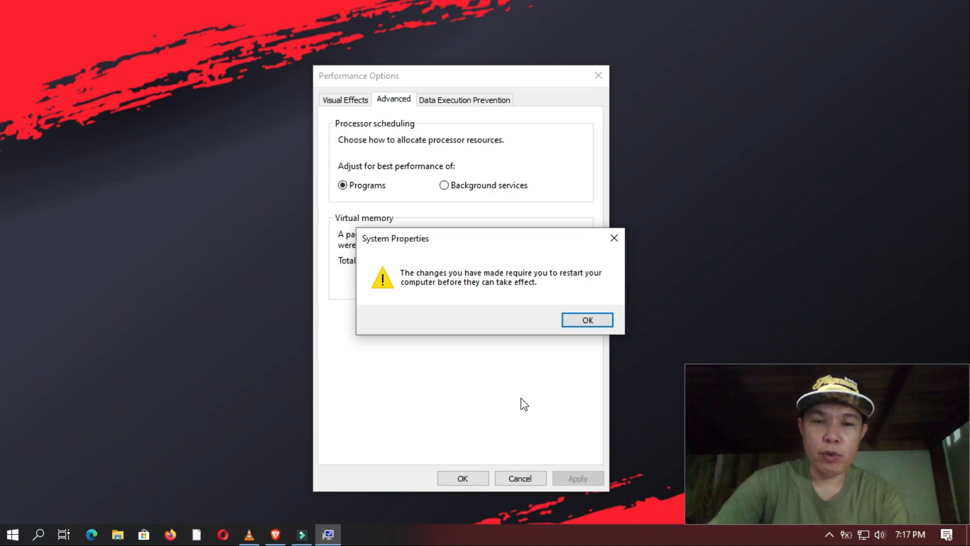
{"action": "mouse_move", "coordinate": [584, 358]}
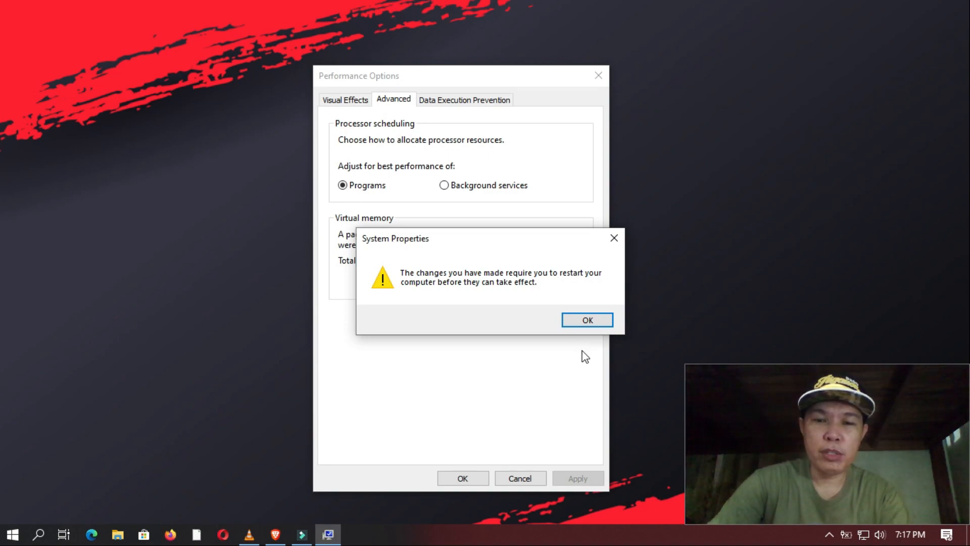
{"action": "left_click", "coordinate": [587, 319]}
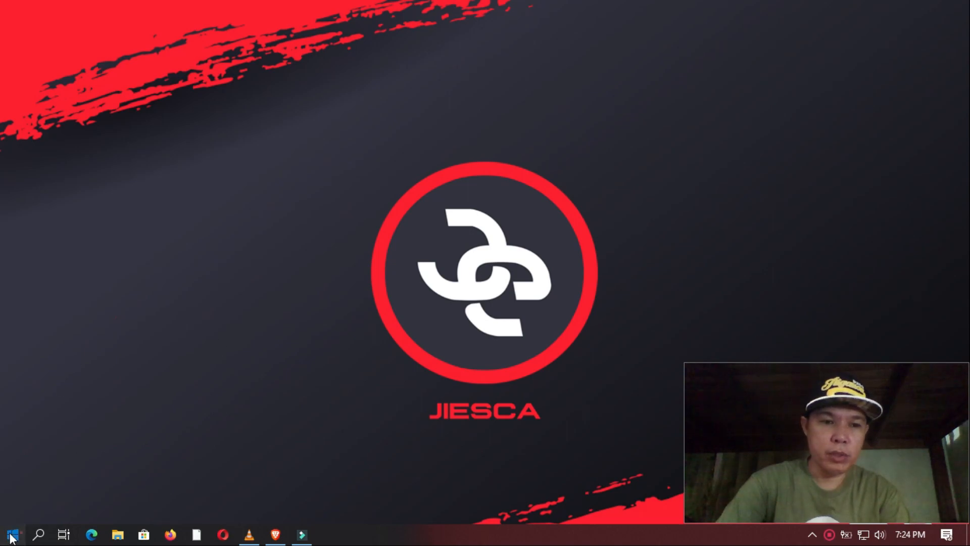
Delete all 150 items in the %temp% folder, including protected folders, and close the window
{"action": "left_click", "coordinate": [10, 533]}
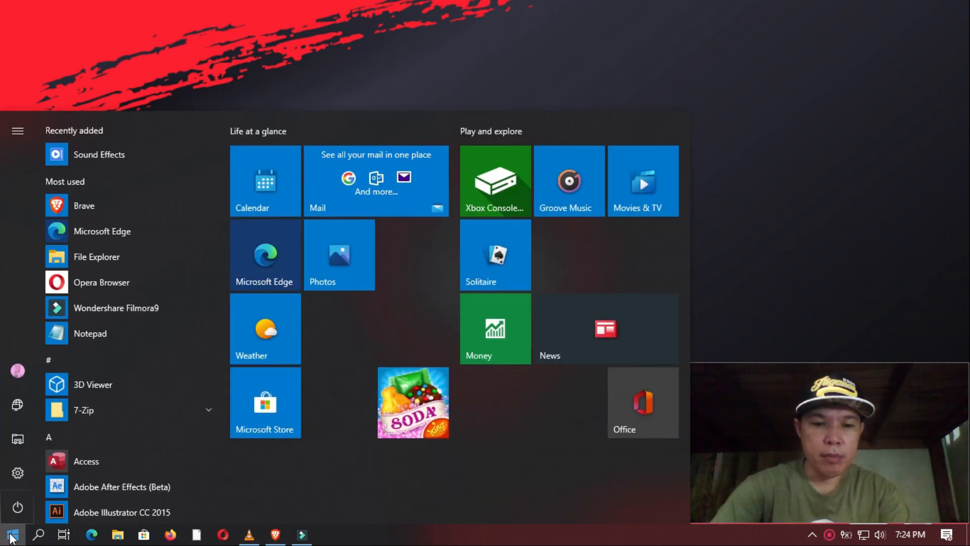
{"action": "type", "text": "%temp"}
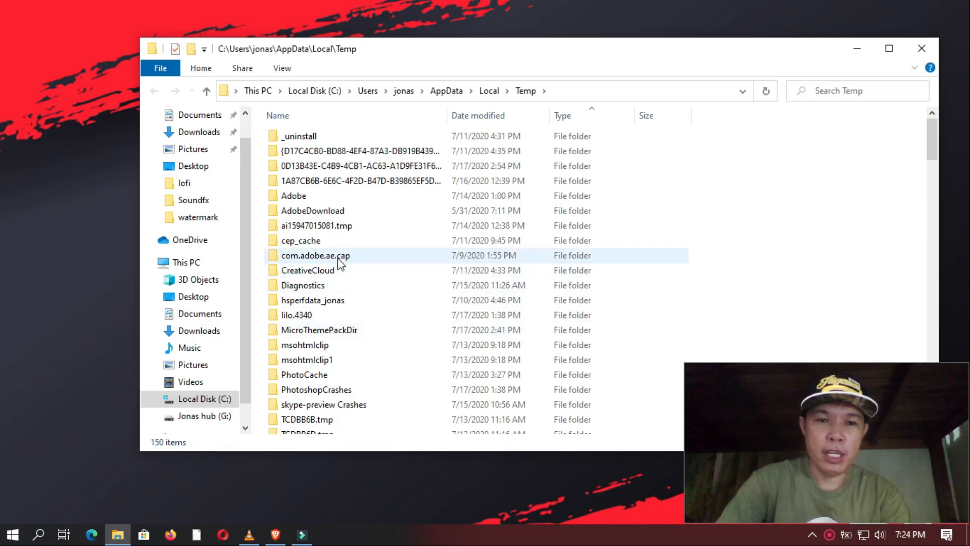
{"action": "key", "text": "ctrl+a"}
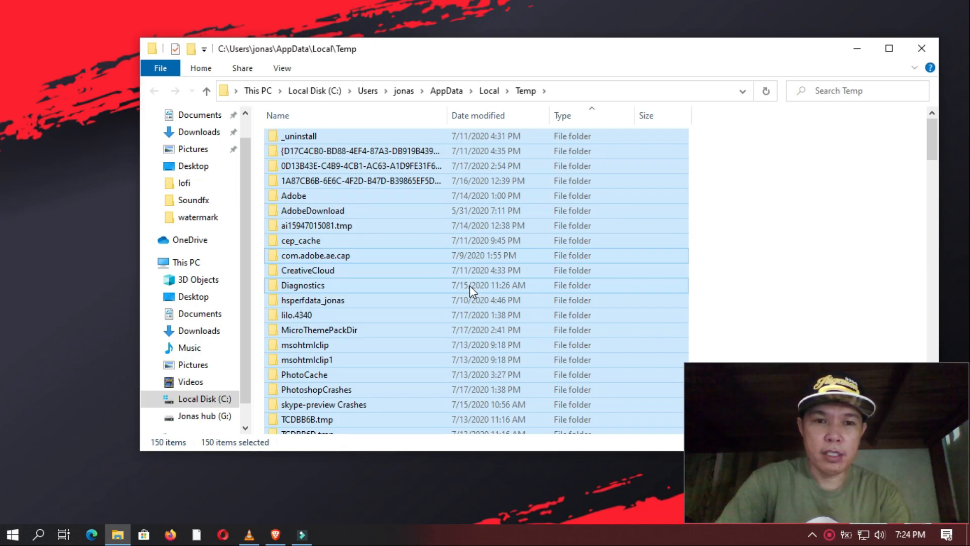
{"action": "key", "text": "ctrl+a"}
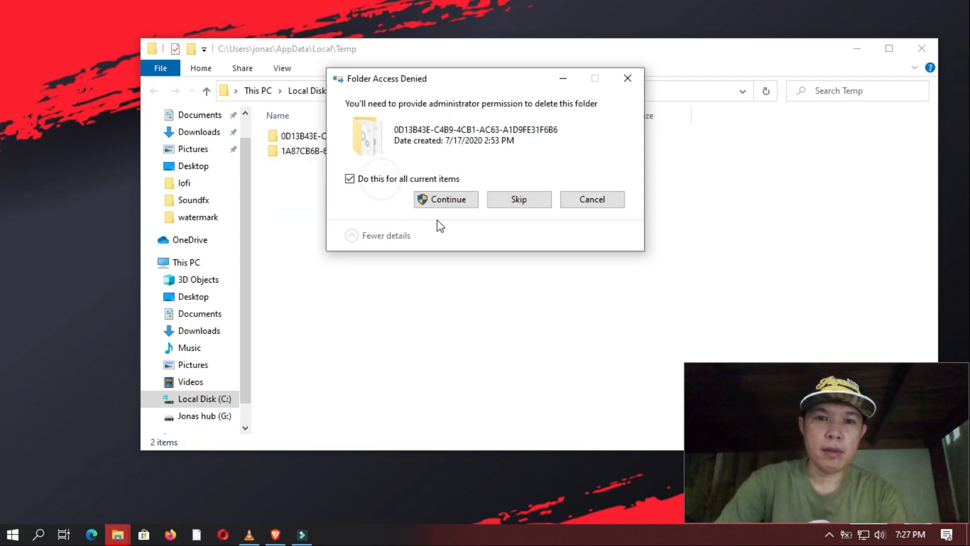
{"action": "left_click", "coordinate": [446, 199]}
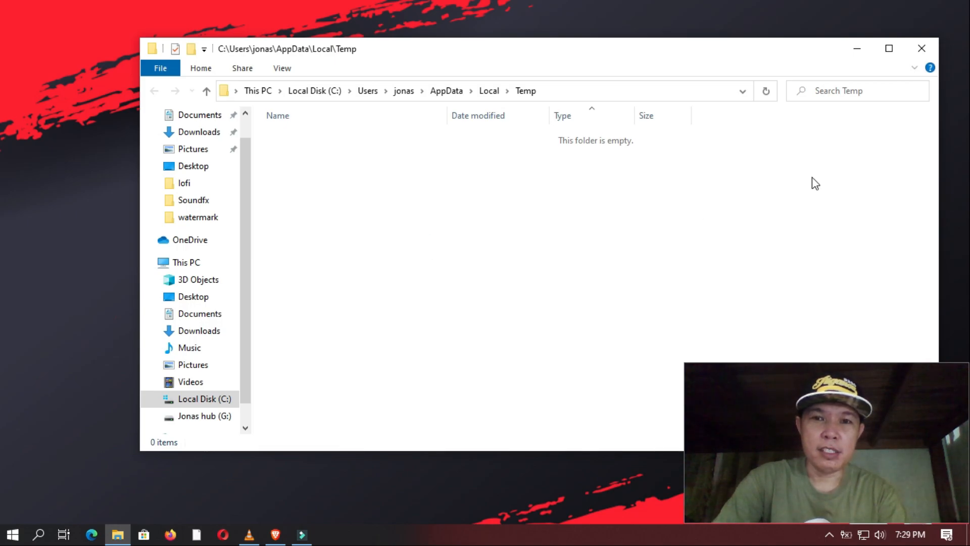
{"action": "left_click", "coordinate": [922, 48]}
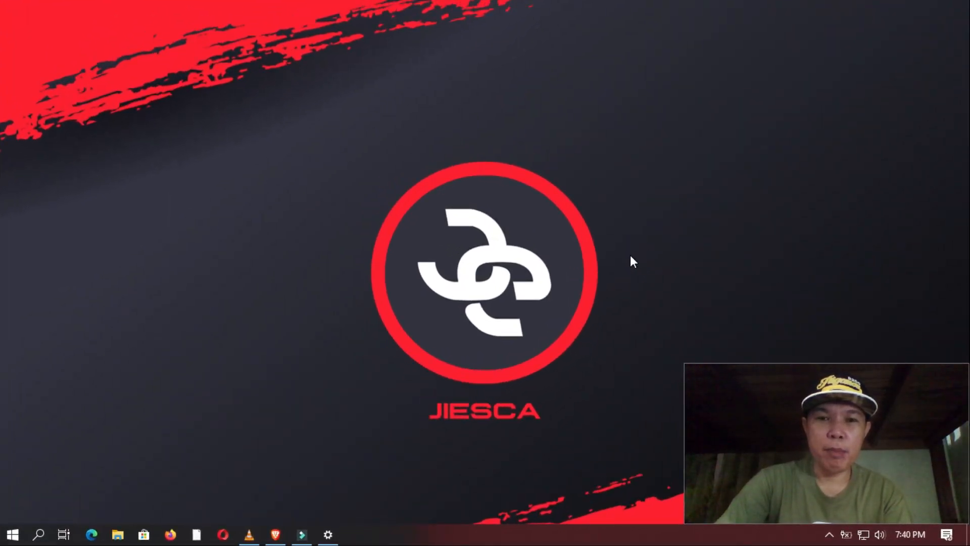
{"action": "mouse_move", "coordinate": [622, 272]}
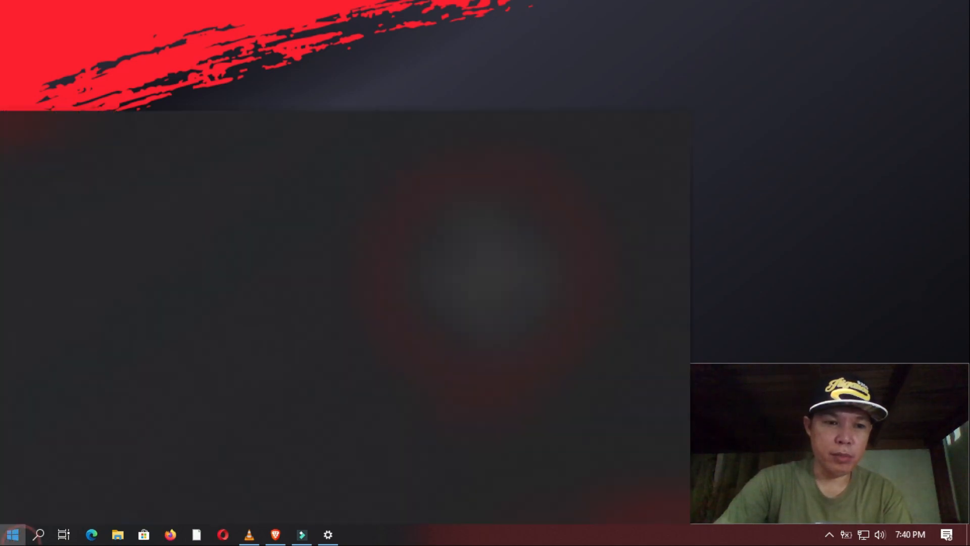
Search 'up' to reach Windows Update, start checking for updates, and close Settings
{"action": "type", "text": "update"}
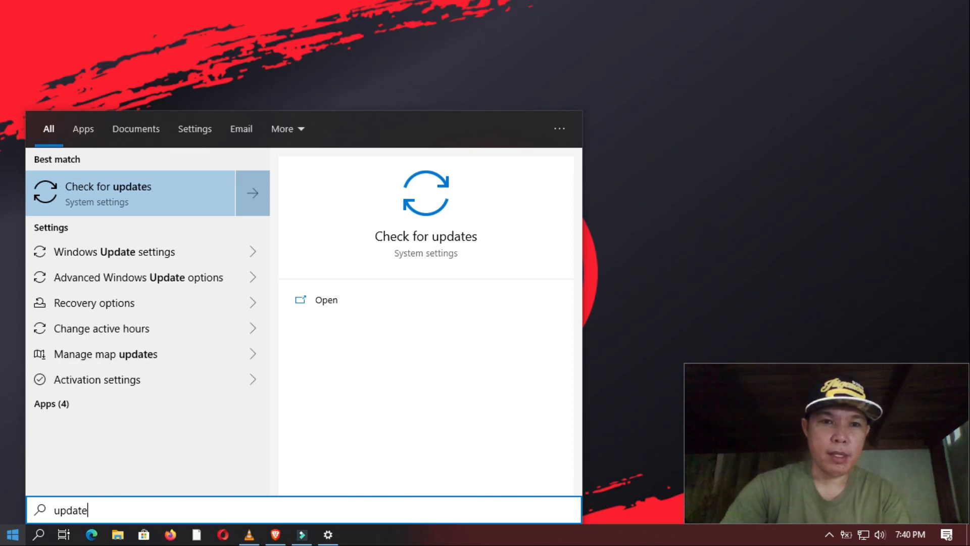
{"action": "mouse_move", "coordinate": [377, 303]}
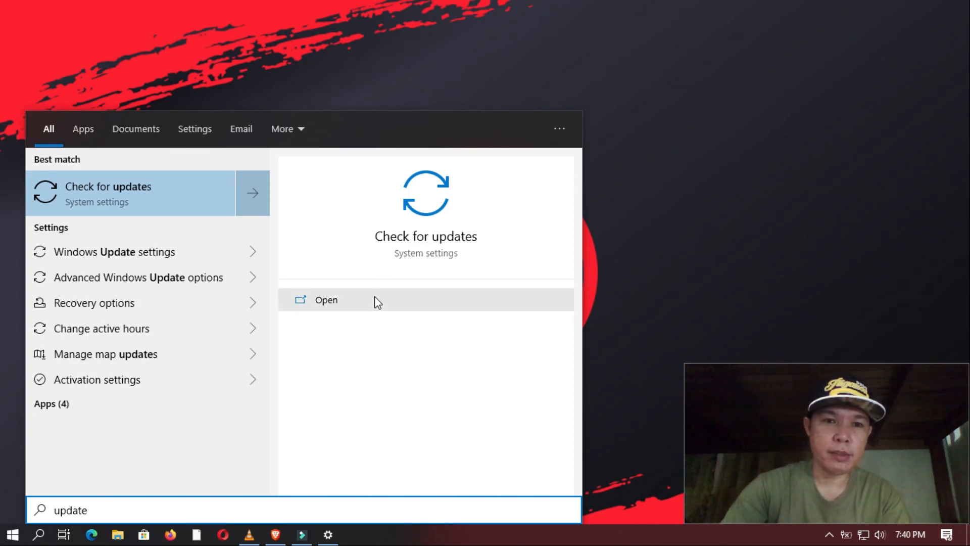
{"action": "left_click", "coordinate": [326, 299]}
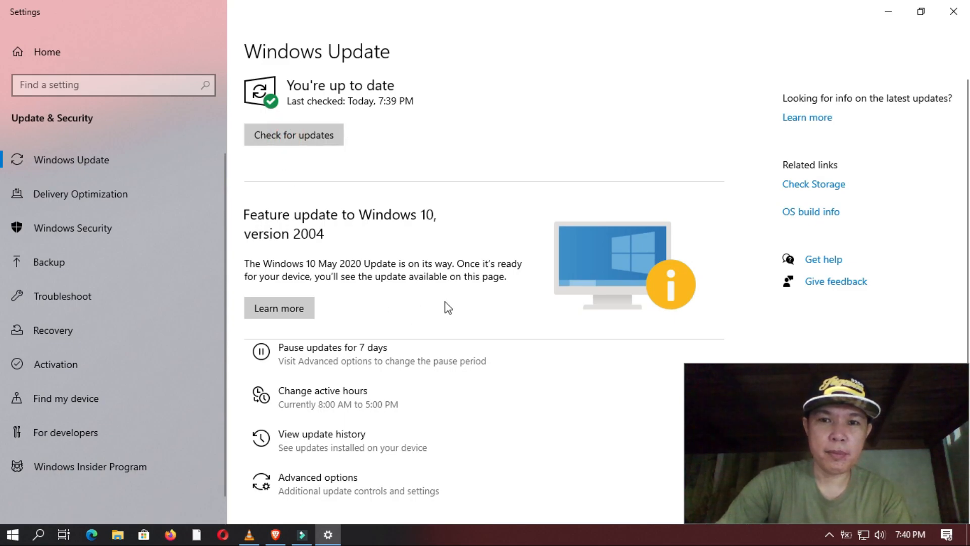
{"action": "left_click", "coordinate": [294, 135]}
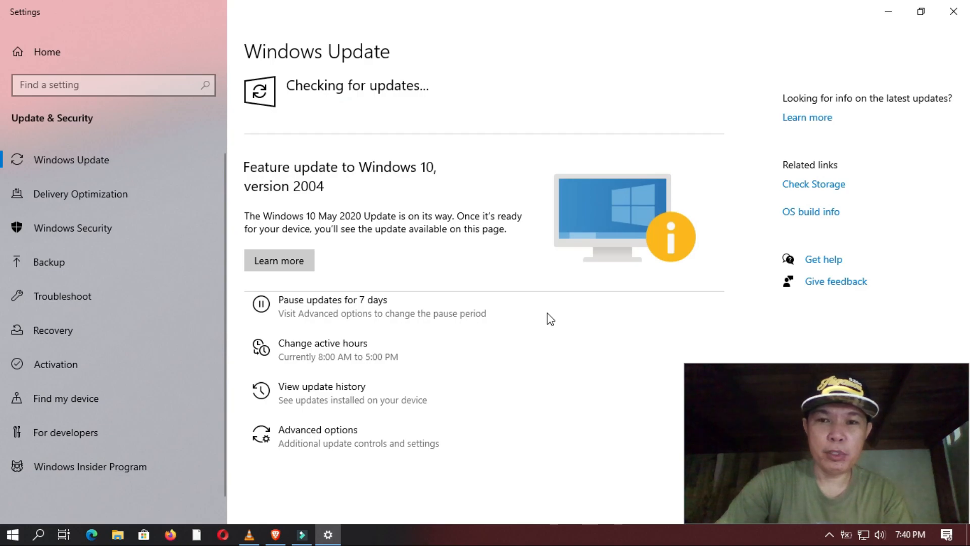
{"action": "mouse_move", "coordinate": [554, 315]}
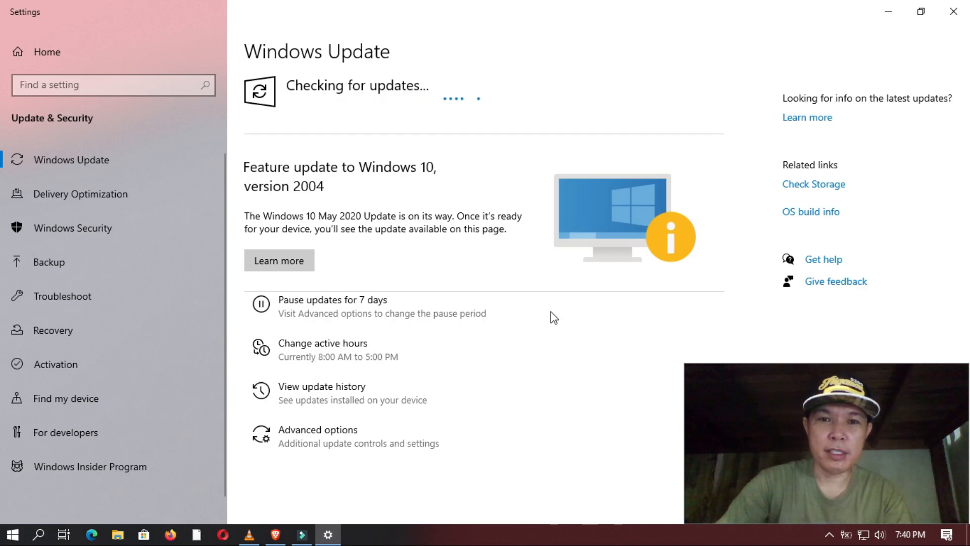
{"action": "left_click", "coordinate": [941, 13]}
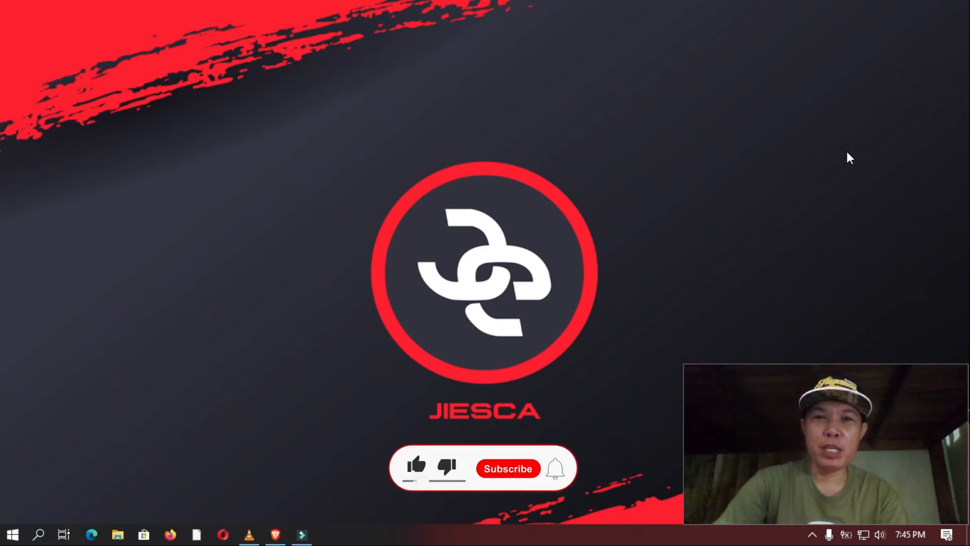
{"action": "left_click", "coordinate": [509, 469]}
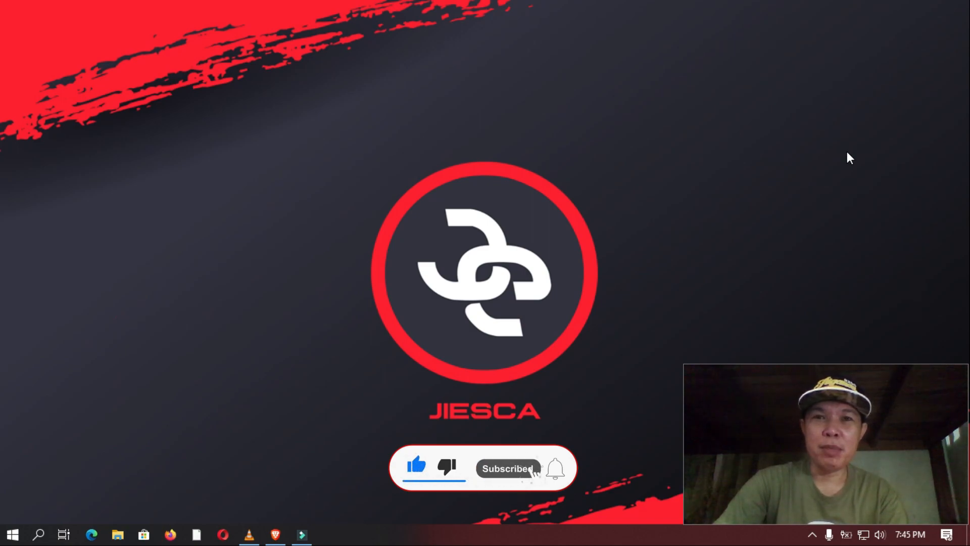
{"action": "left_click", "coordinate": [552, 469]}
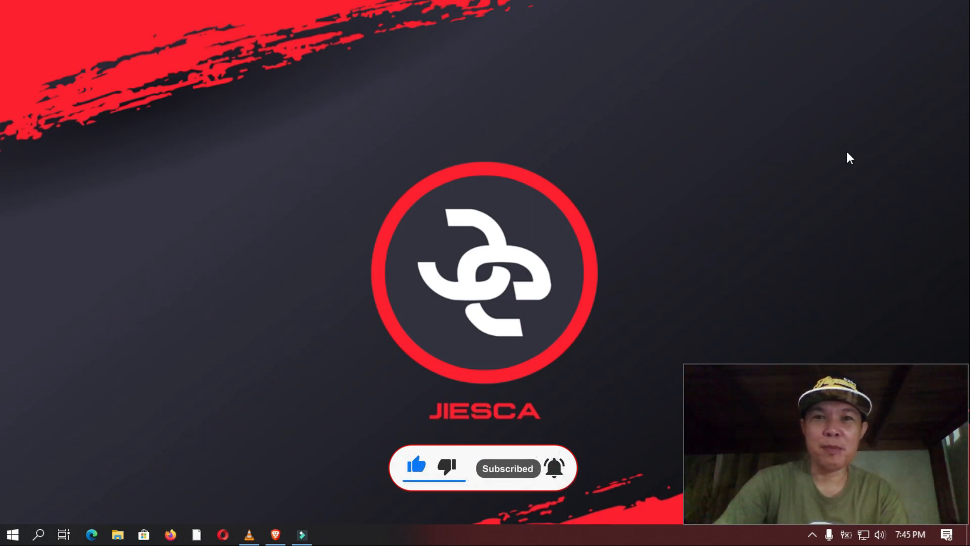